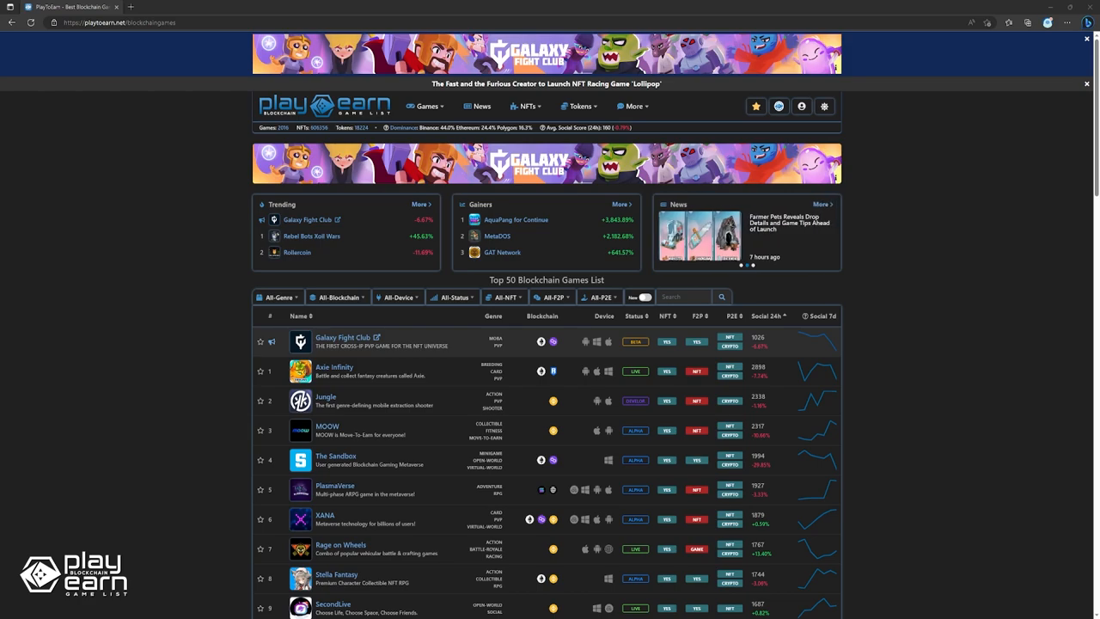
# Open MOOW from the Top 50 list and launch its official site, moow.am
pyautogui.click(327, 426)
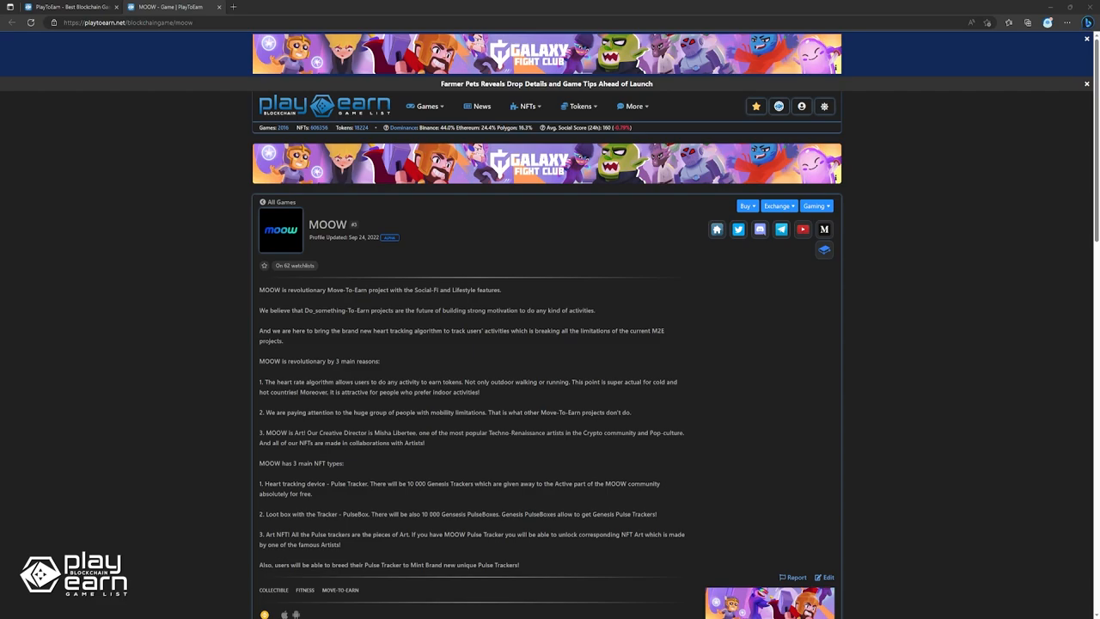
pyautogui.click(716, 229)
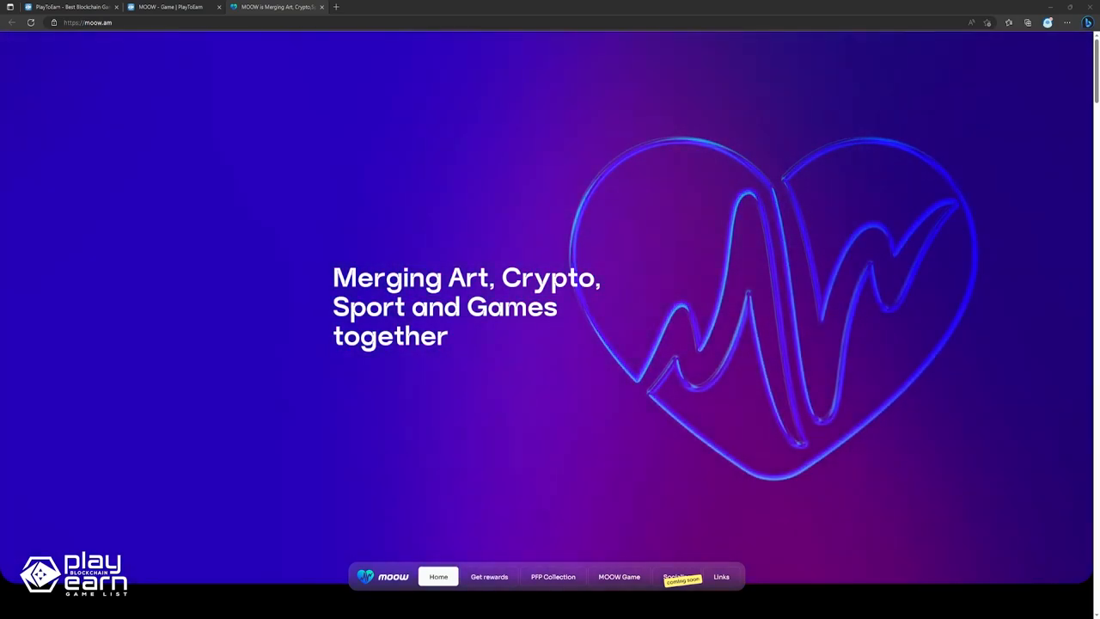
# Open MOOW's 'Get rewards' page and scroll to the no-NFT-purchase-needed section
pyautogui.click(488, 575)
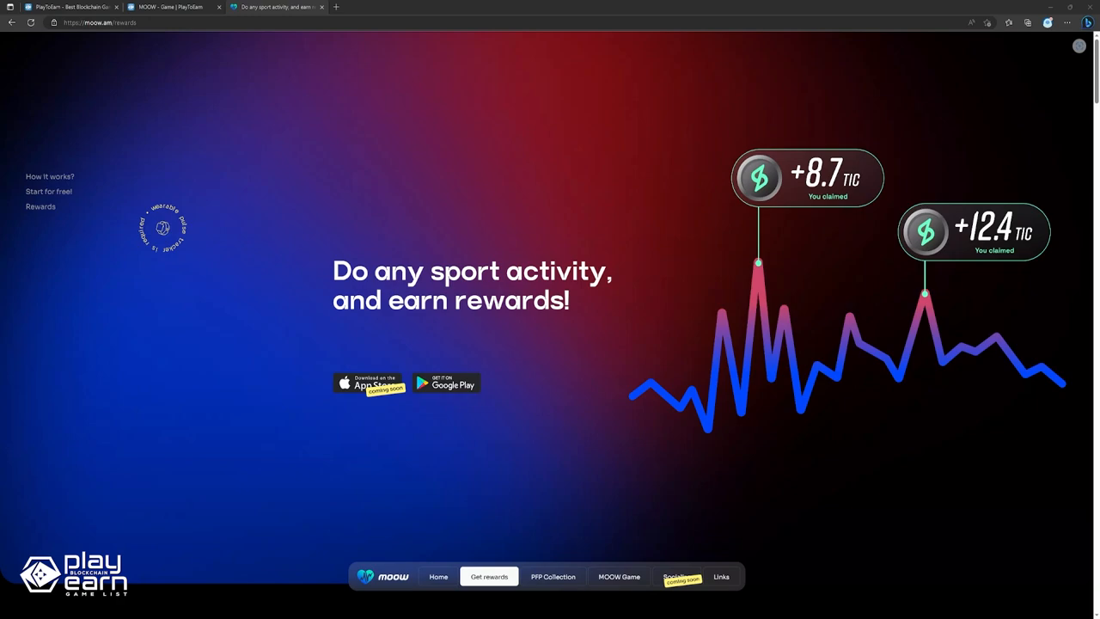
pyautogui.click(437, 575)
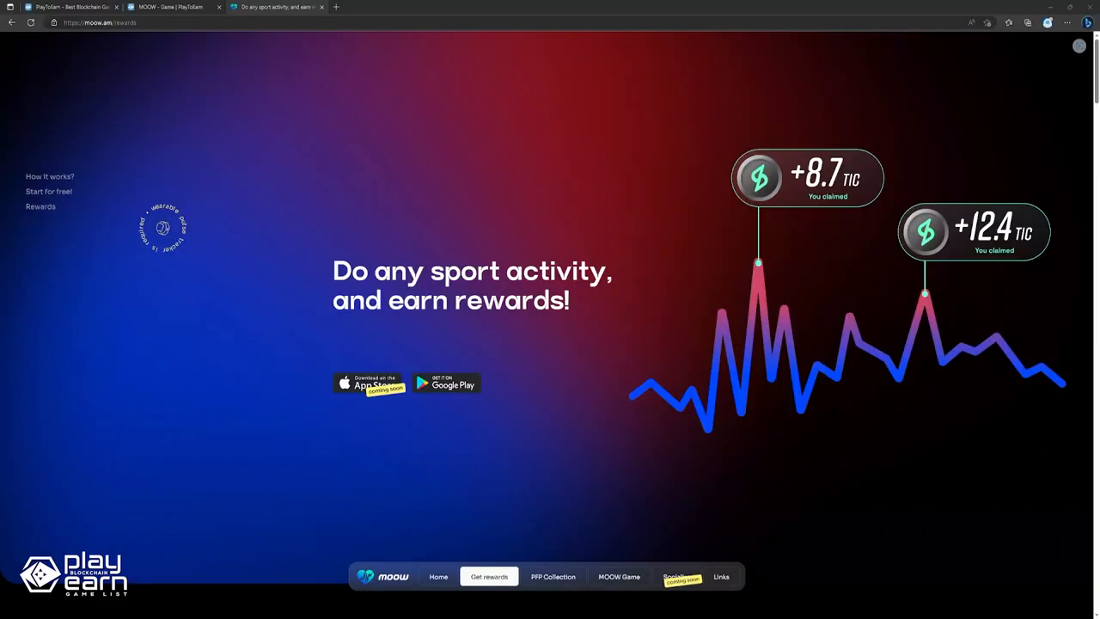
pyautogui.scroll(-3)
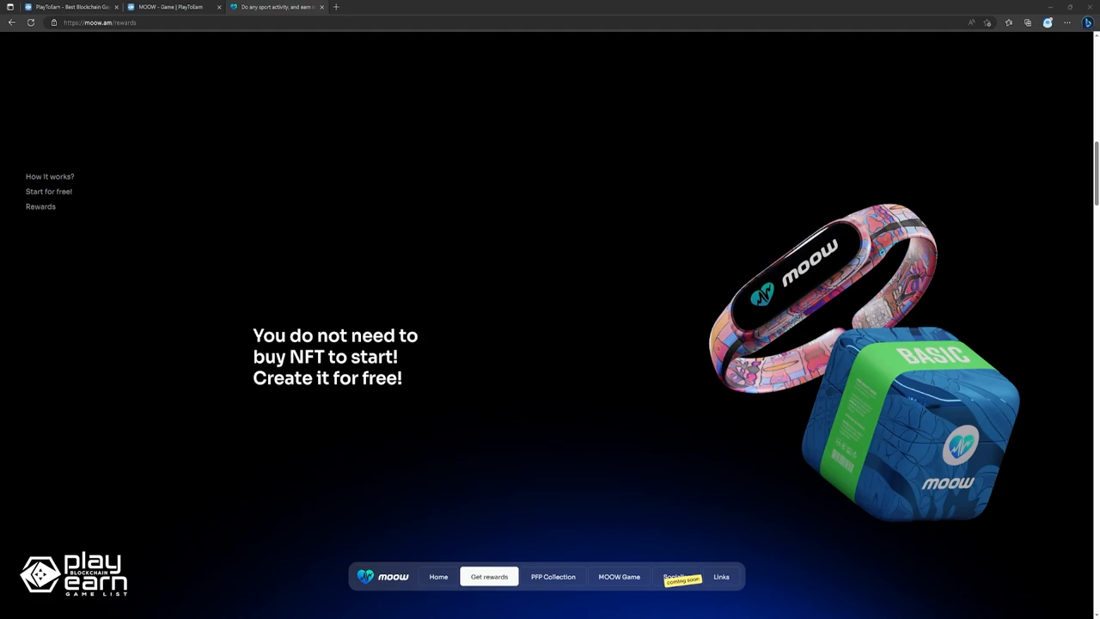
# Scroll through the EZZY Game 'Easiest M2E and P2E game' home page
pyautogui.scroll(-3)
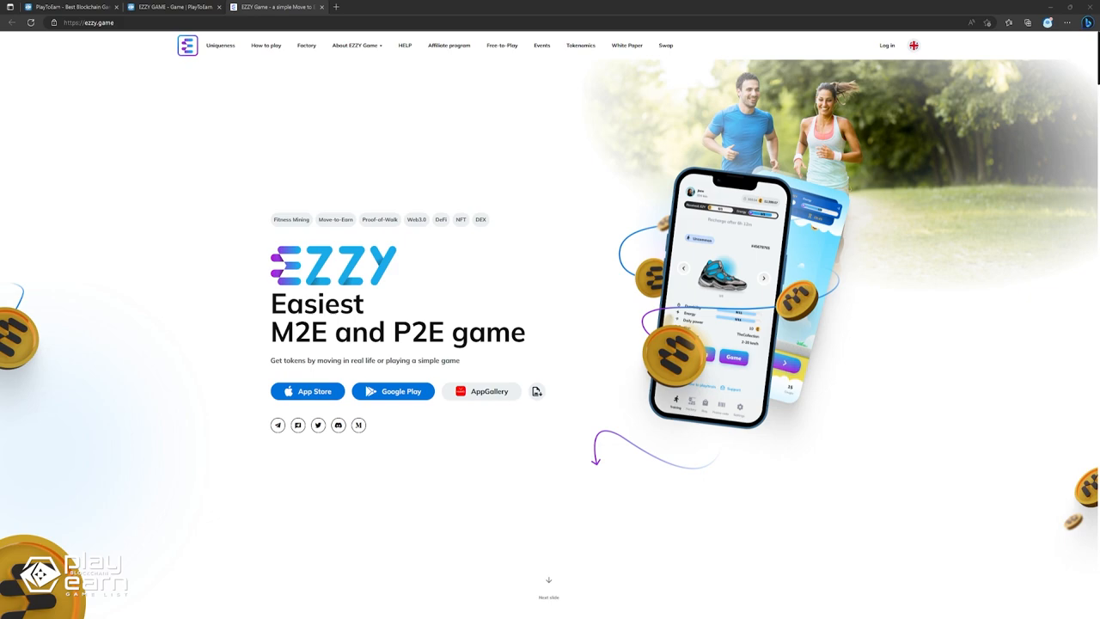
# Scroll the EZZY Game site, then switch tabs to reach METZ's metzapp.com site
pyautogui.scroll(-3)
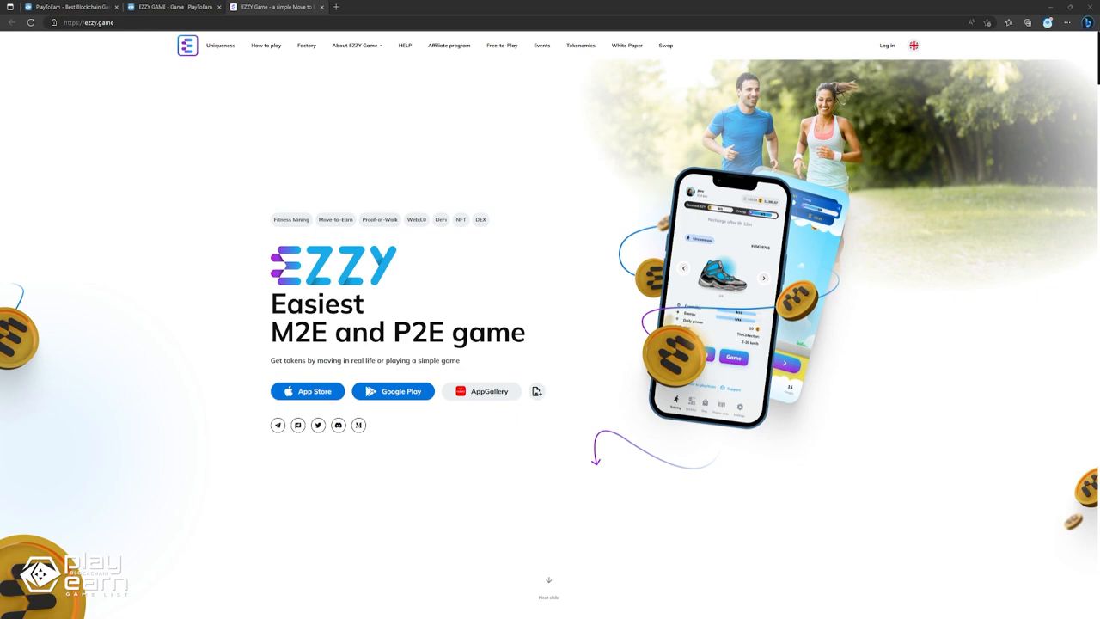
pyautogui.click(73, 7)
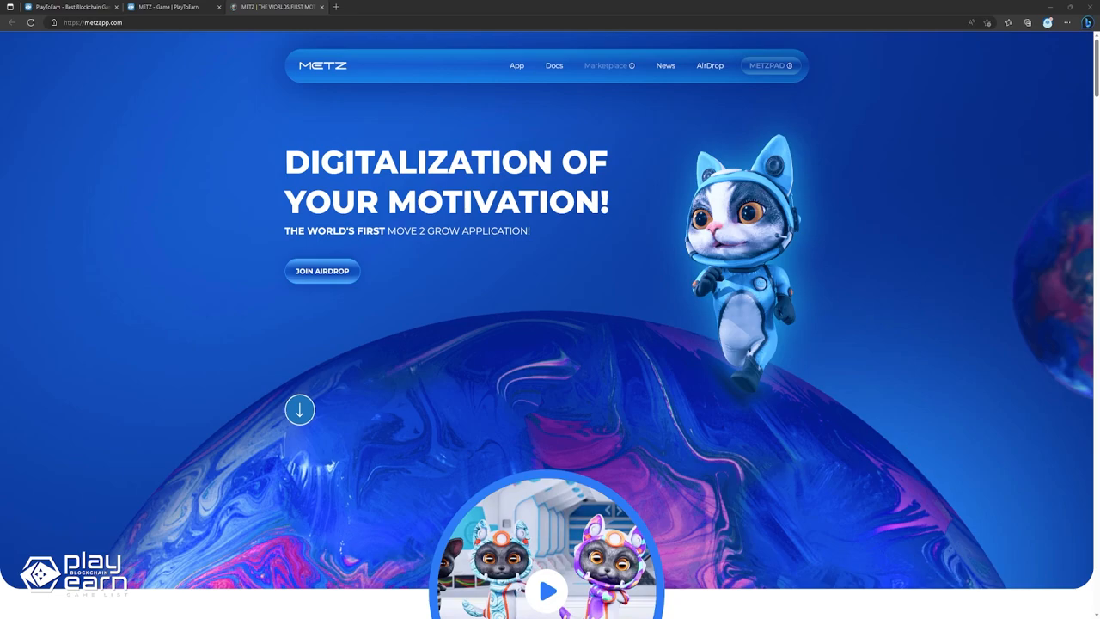
pyautogui.scroll(-3)
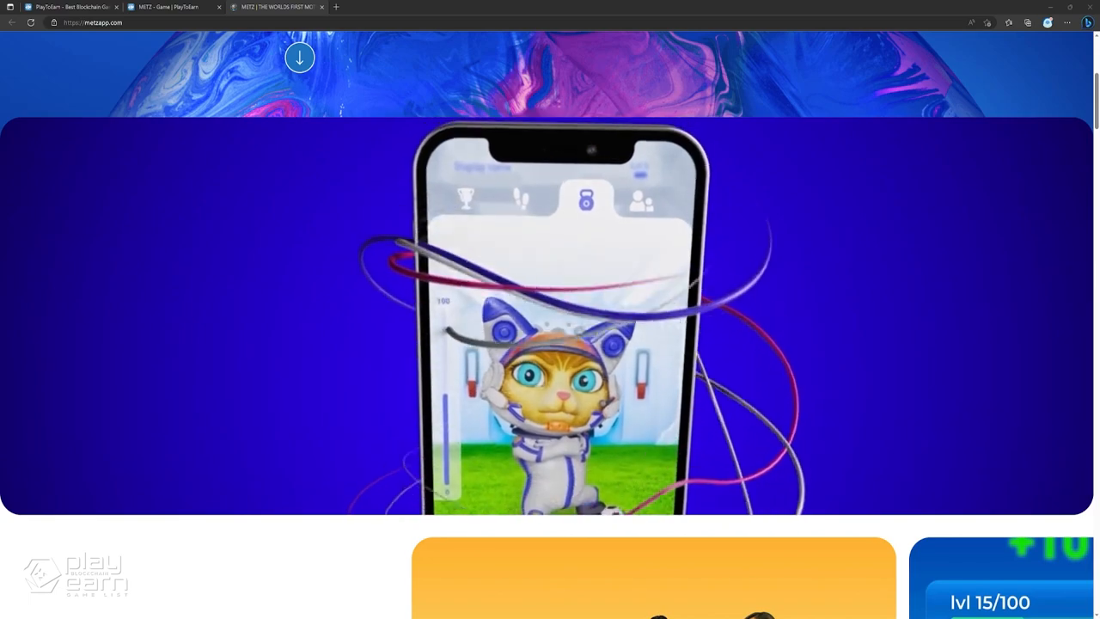
pyautogui.scroll(-3)
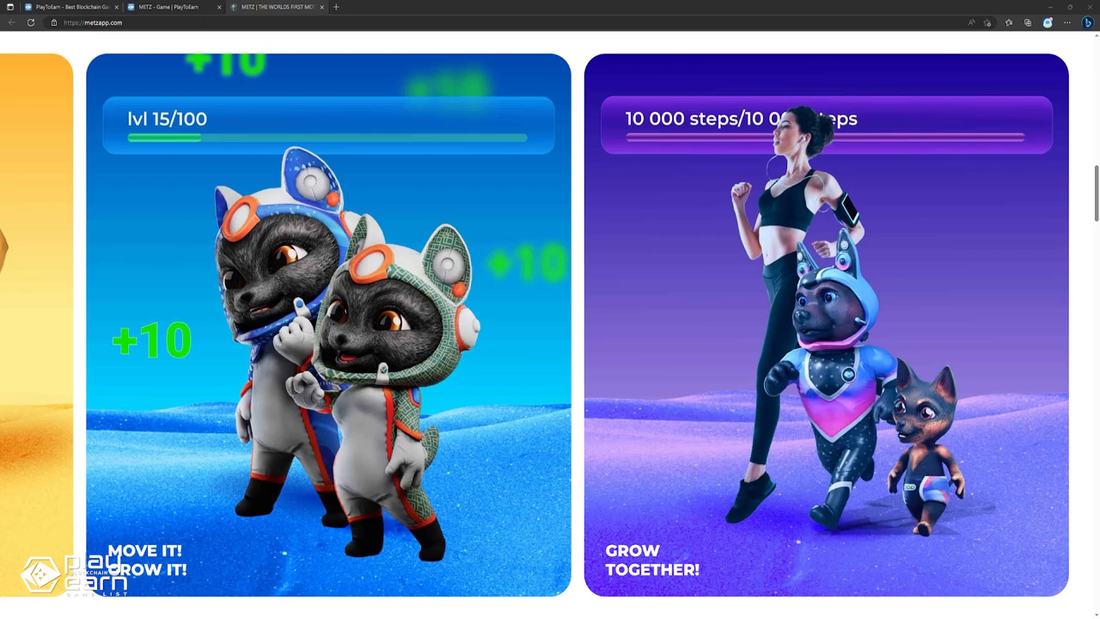
pyautogui.scroll(-3)
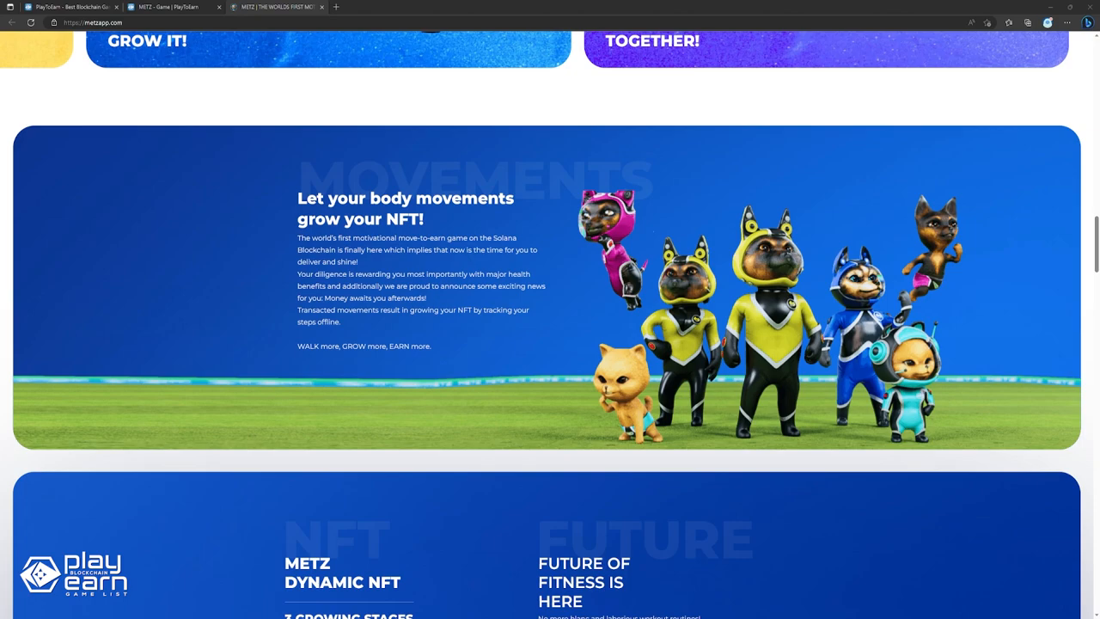
pyautogui.scroll(-3)
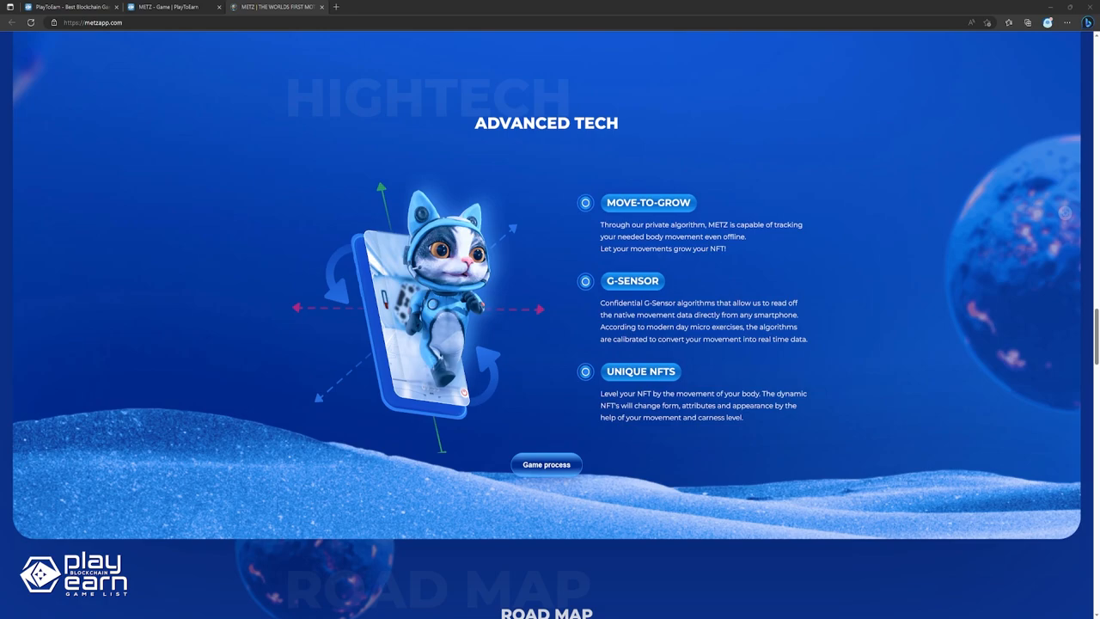
pyautogui.scroll(3)
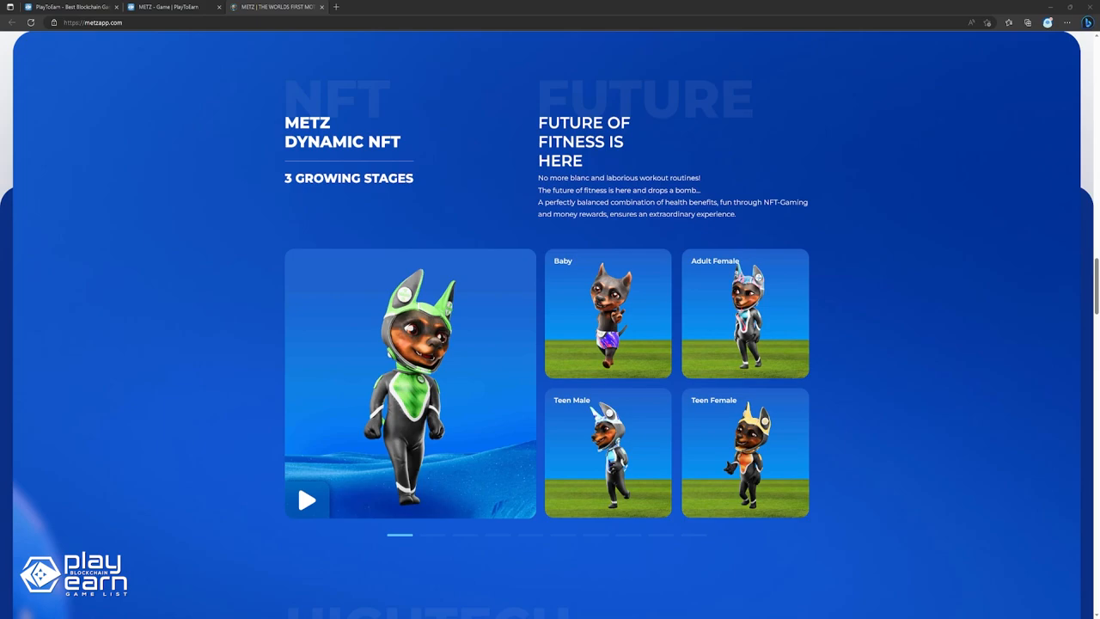
pyautogui.scroll(-3)
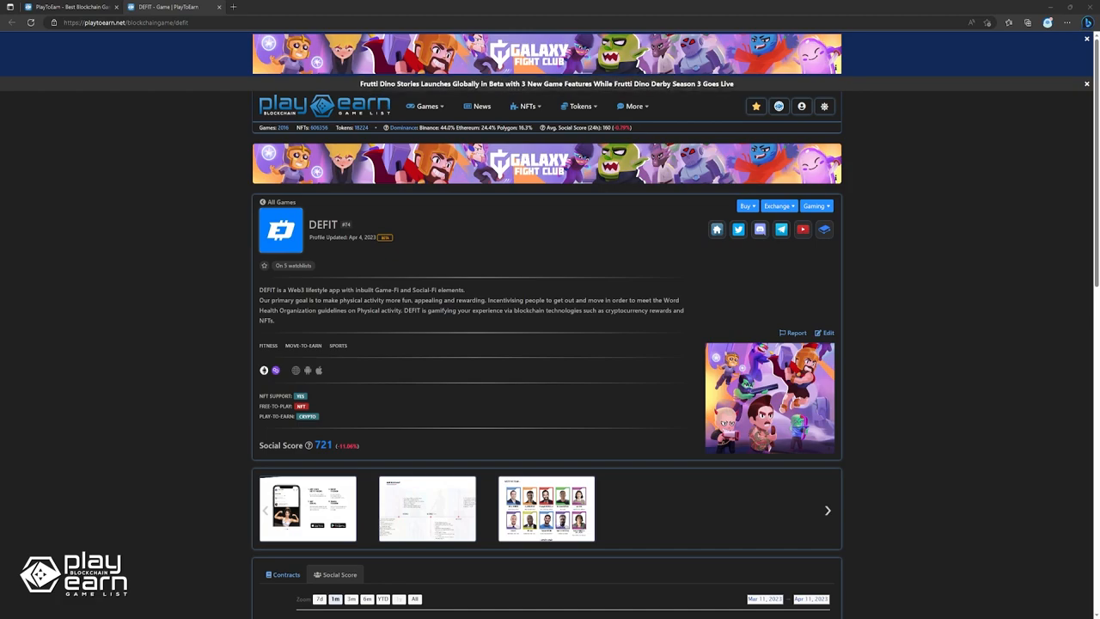
# Open app.defit.com from the DEFIT game profile's website icon
pyautogui.click(716, 229)
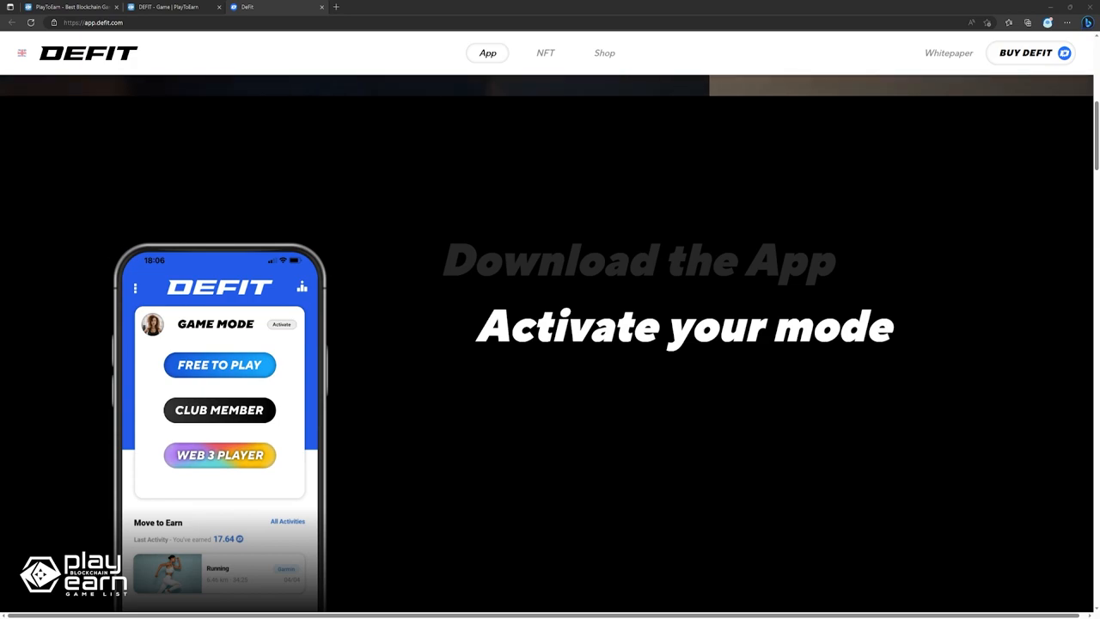
# Browse DEFIT's wearables, multisport, game modes and team leader sections, then close the tab
pyautogui.scroll(-3)
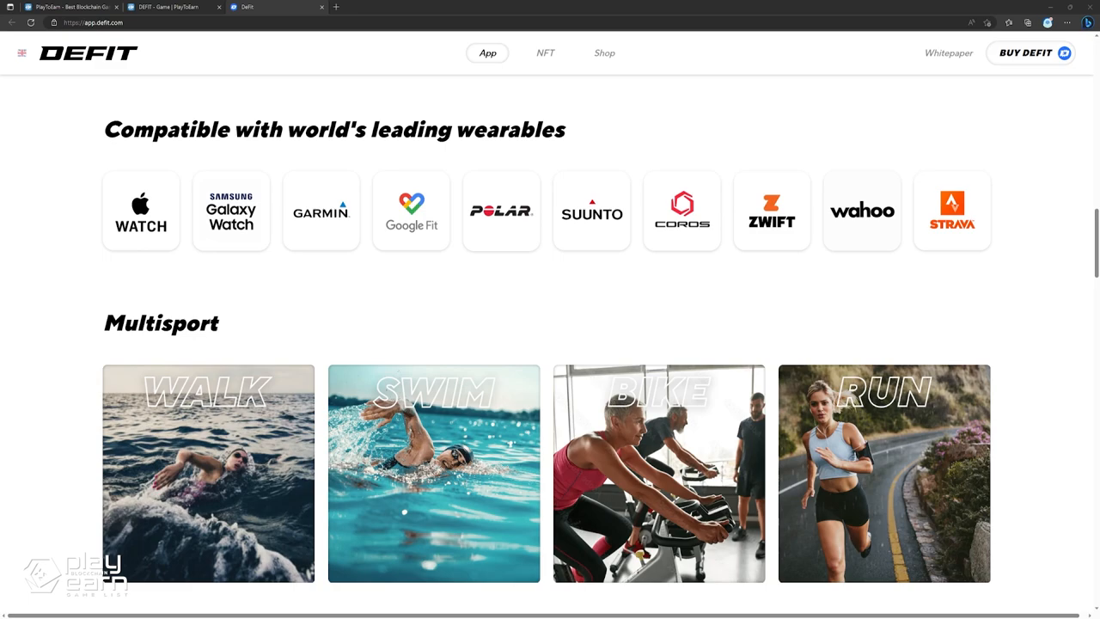
pyautogui.scroll(-3)
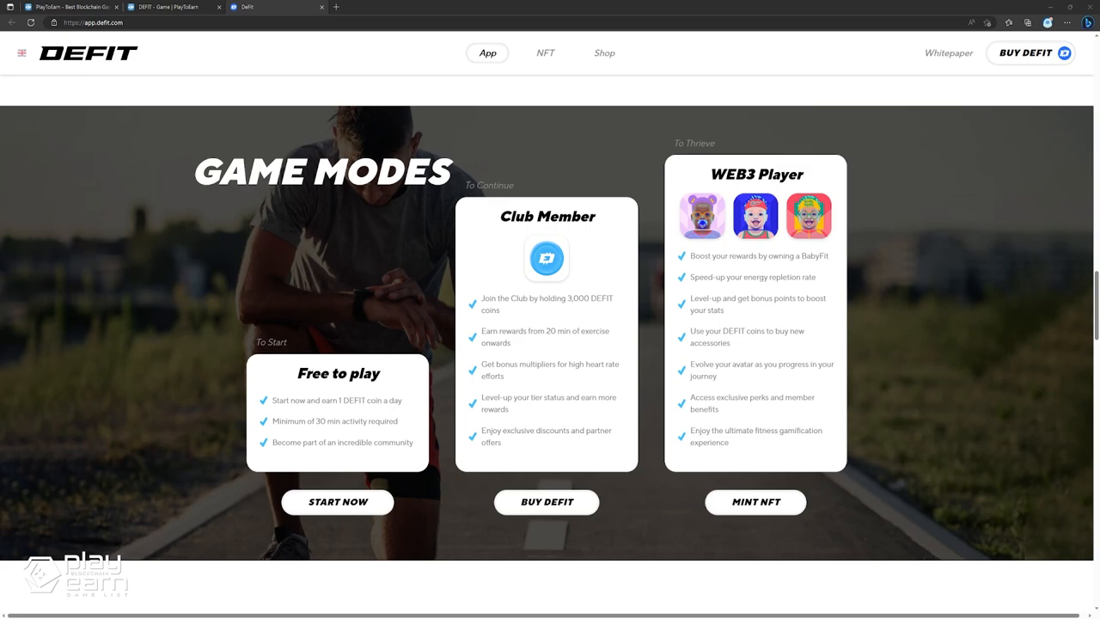
pyautogui.scroll(-3)
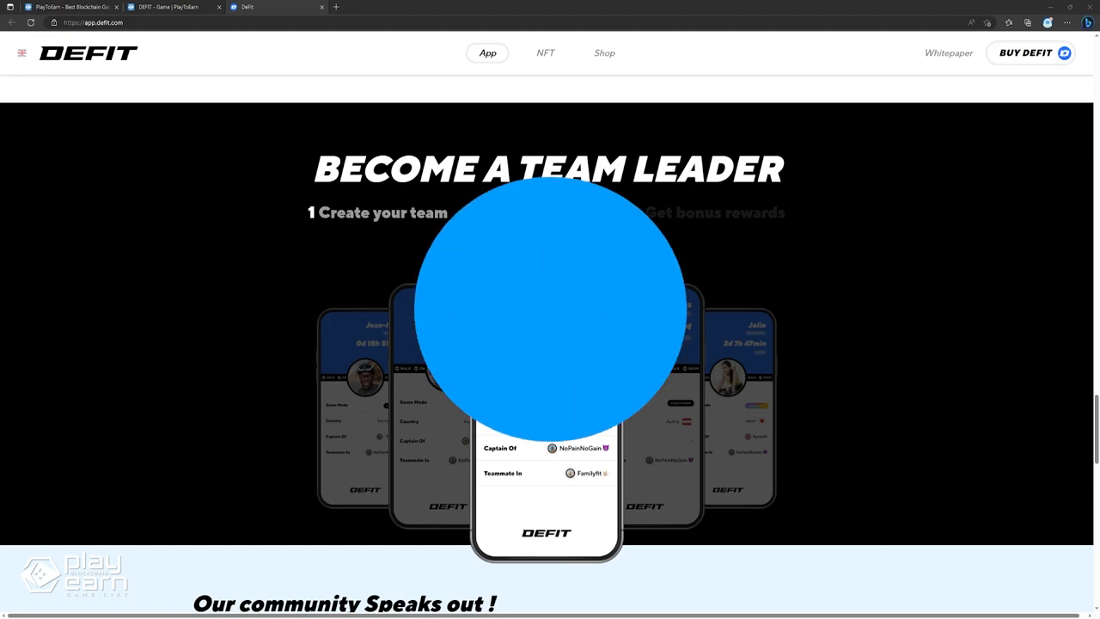
pyautogui.click(167, 7)
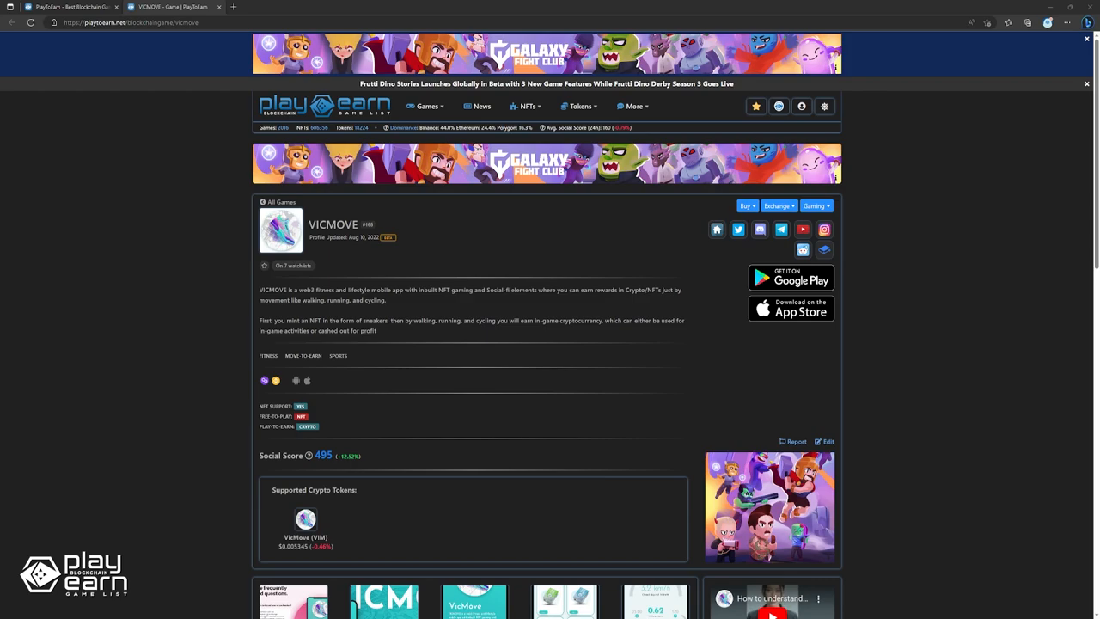
# Open vicmove.com from the VICMOVE game profile's website icon
pyautogui.click(716, 228)
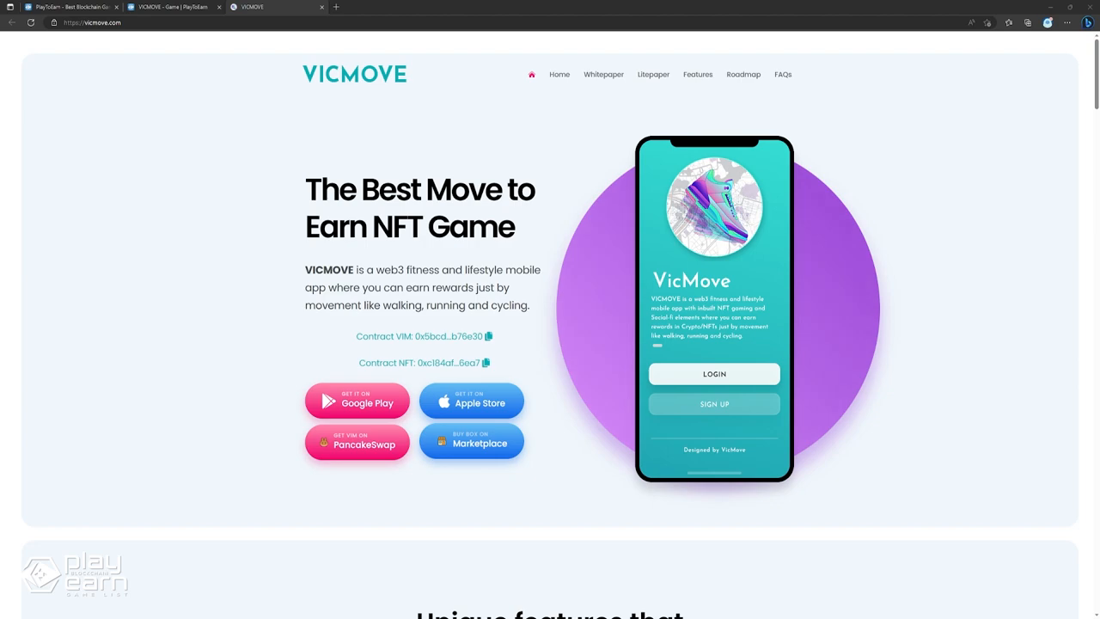
# Browse VICMOVE's Unique features and Community Treasury sections, returning to the Top 50 list
pyautogui.scroll(-3)
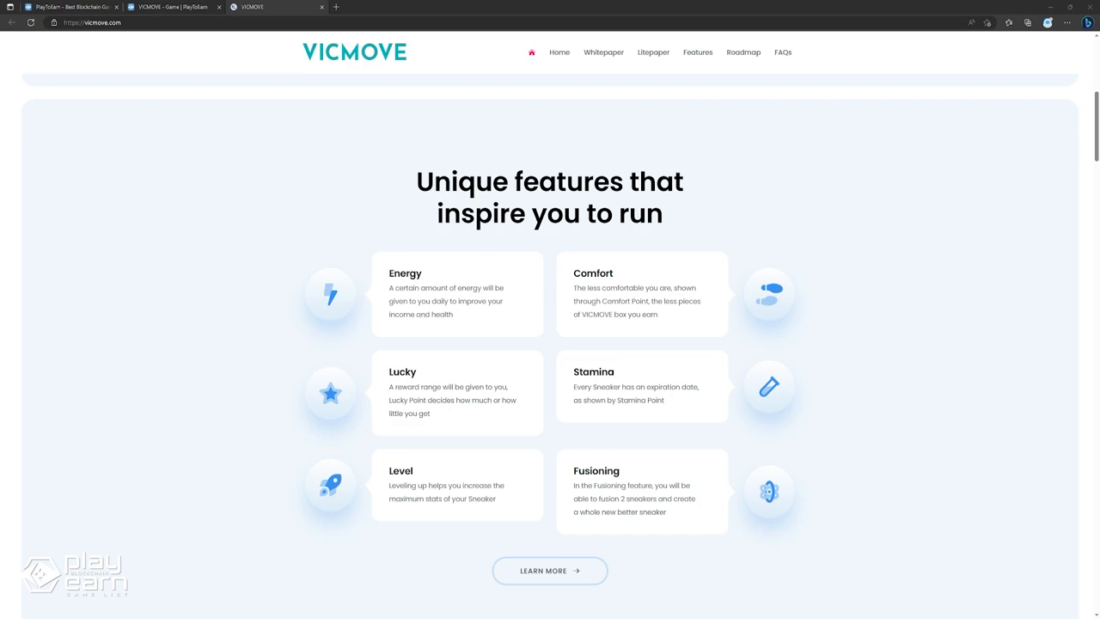
pyautogui.scroll(3)
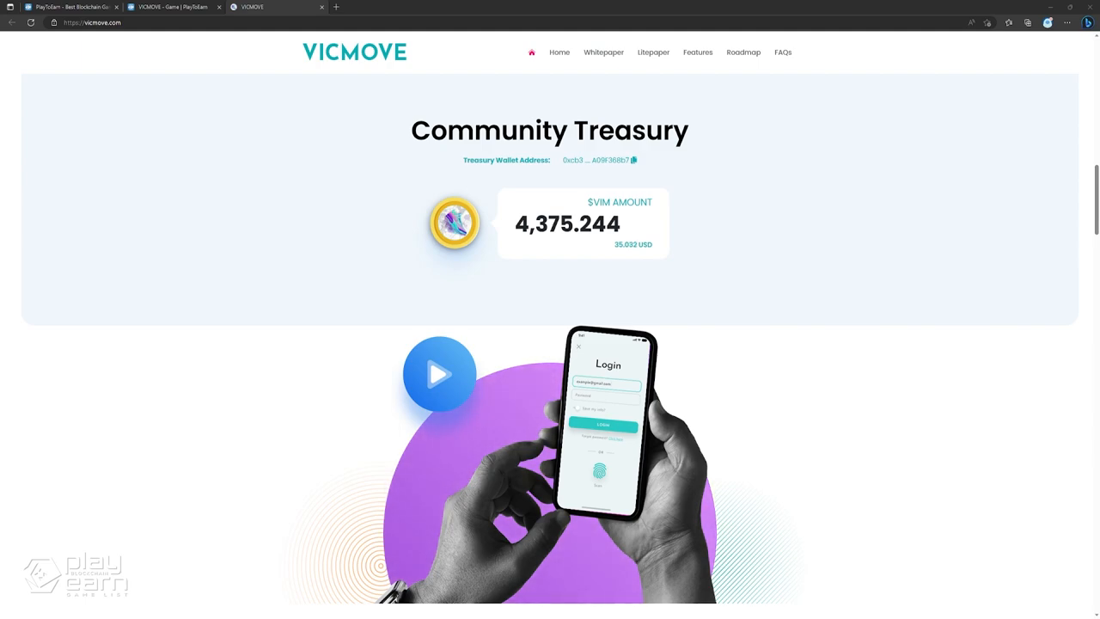
pyautogui.scroll(-3)
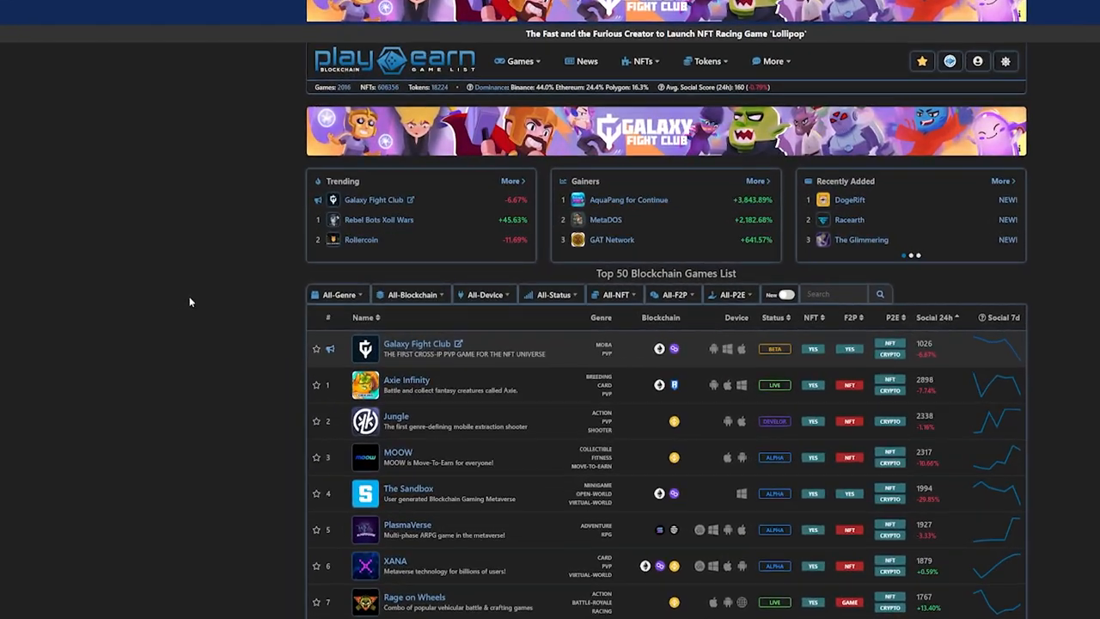
# Search the genre dropdown for 'move' and select Move-To-Earn
pyautogui.click(337, 294)
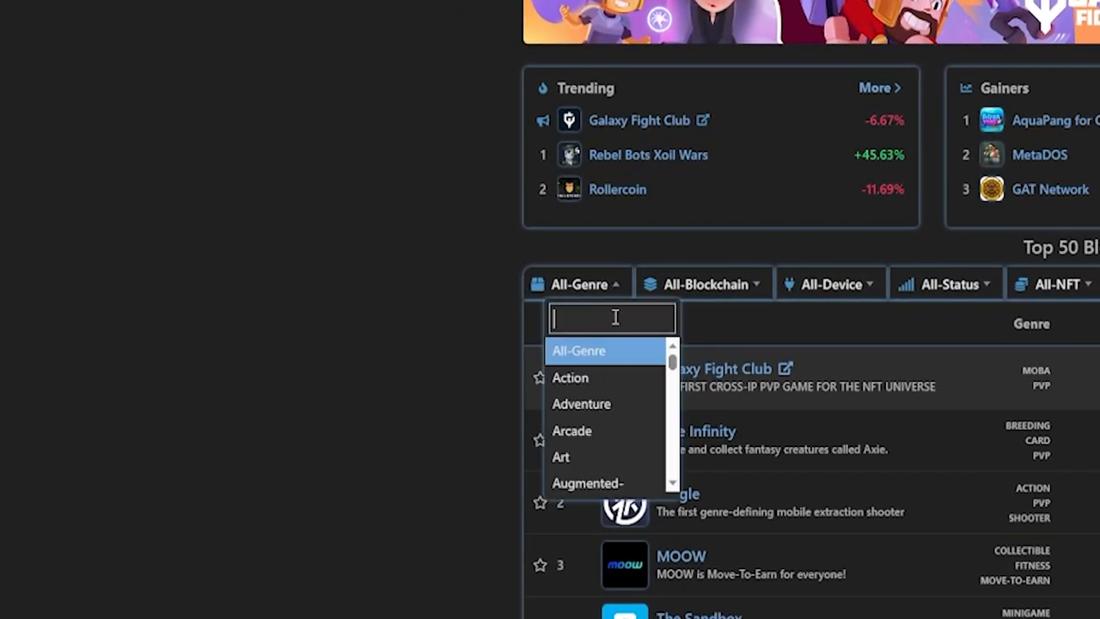
pyautogui.write('move')
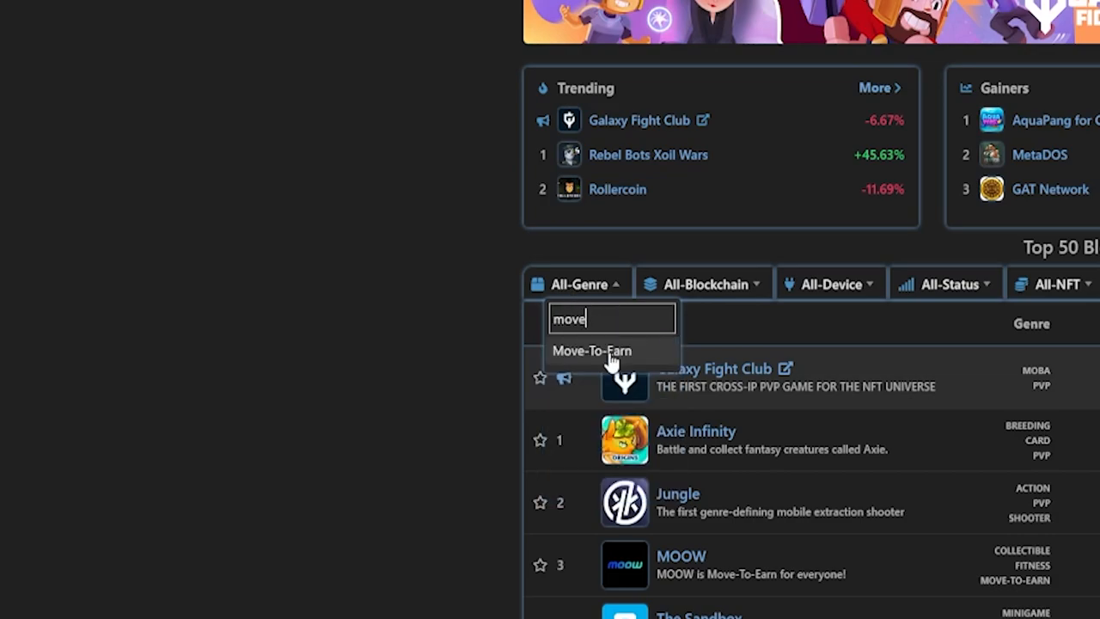
pyautogui.click(591, 351)
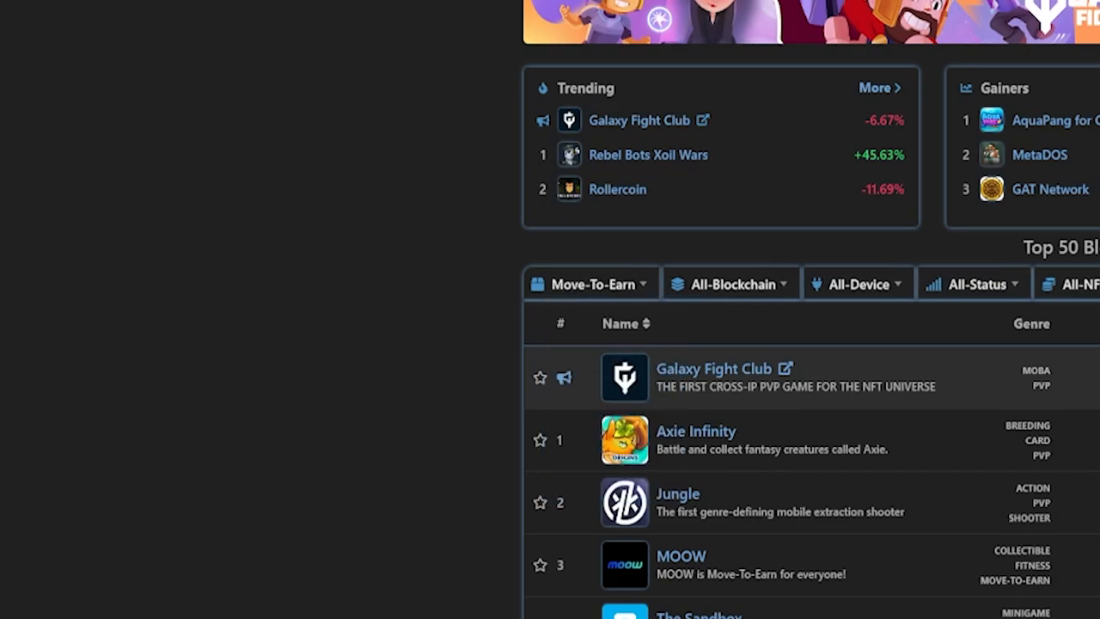